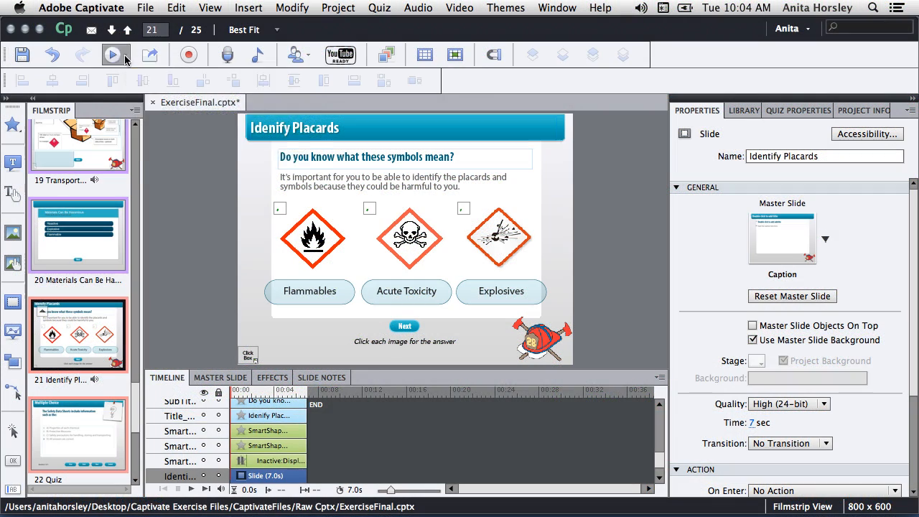
# Step: Show the Preview options for the ExerciseFinal project on the Identify Placards slide
pyautogui.click(113, 54)
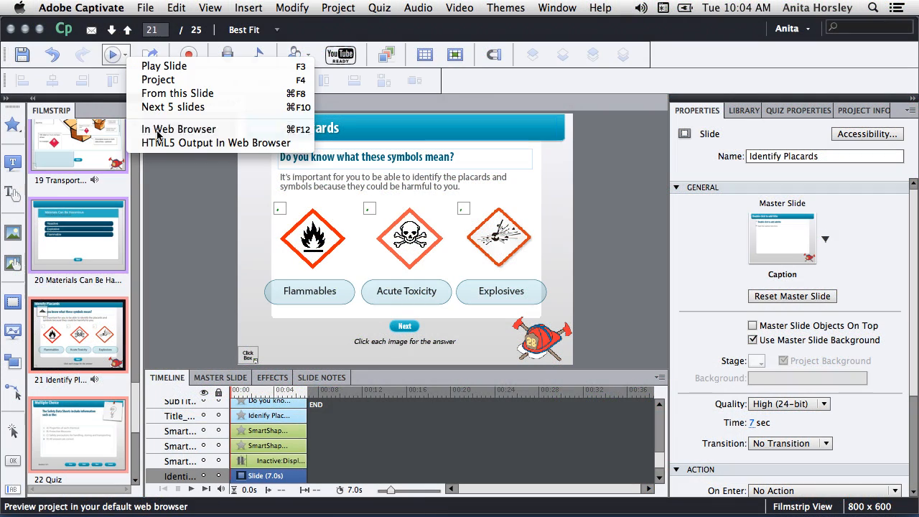
# Step: Play the project in the web browser and answer the placard quiz by picking the explosives symbol
pyautogui.click(178, 129)
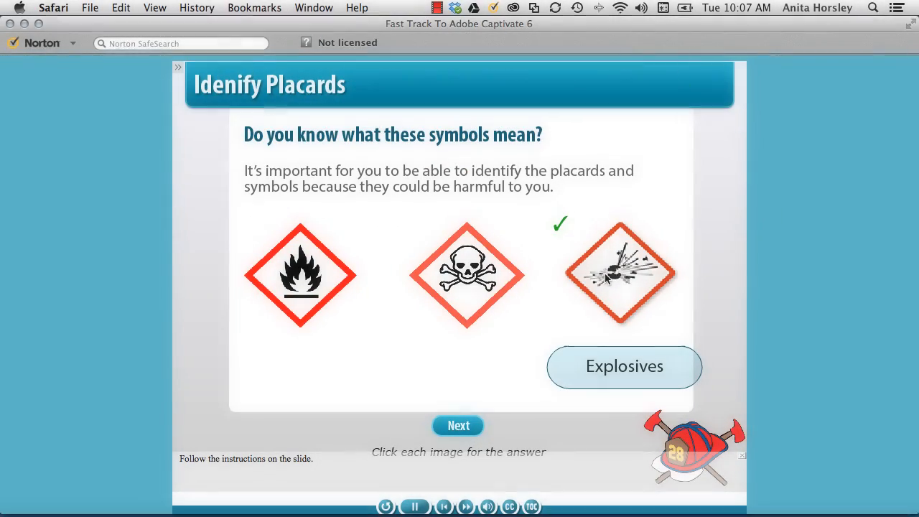
pyautogui.click(300, 274)
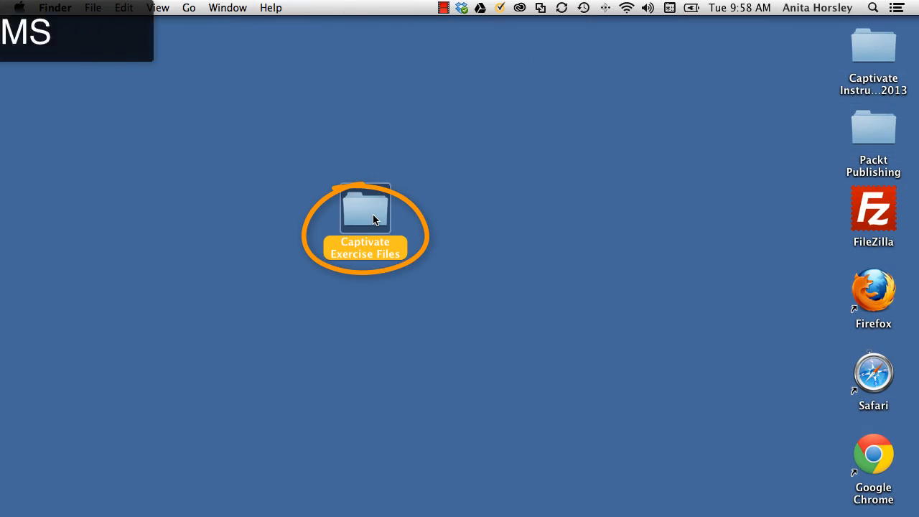
# Step: Browse the Captivate Exercise Files folder to the Raw Cptx projects, then return to Captivate
pyautogui.doubleClick(365, 210)
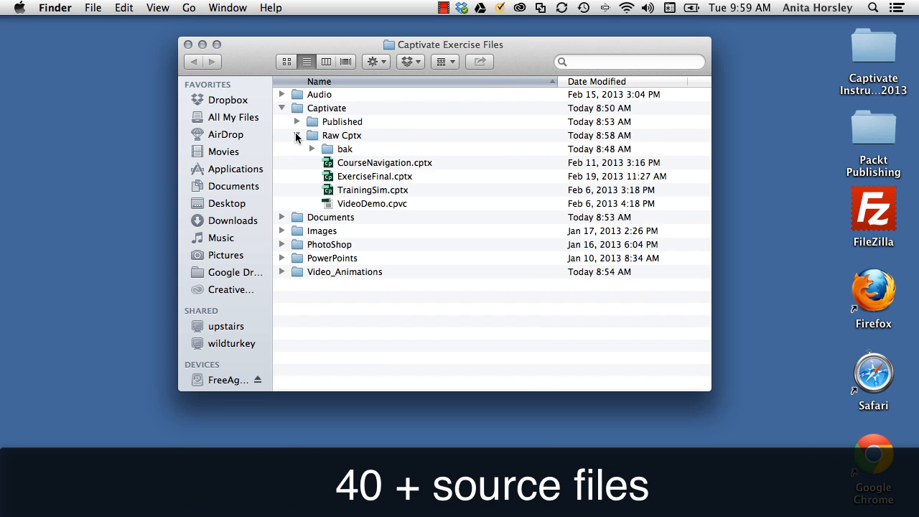
pyautogui.click(281, 148)
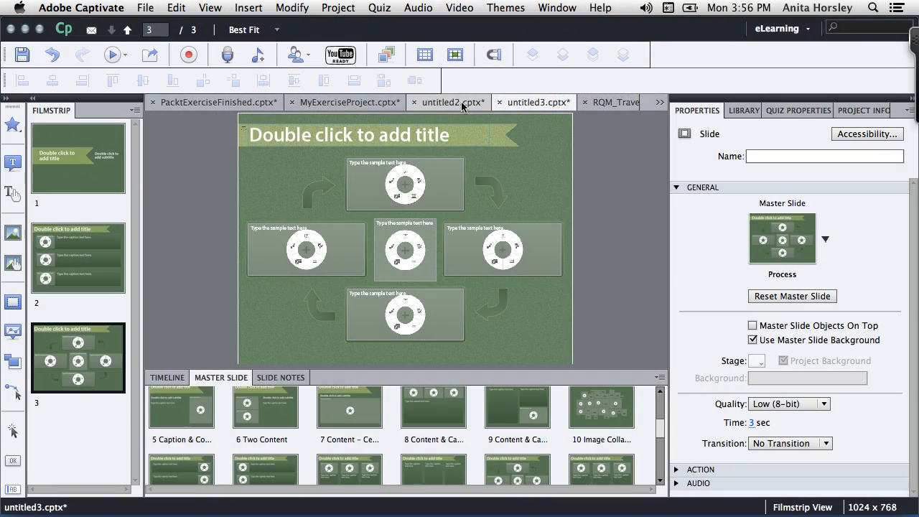
pyautogui.click(448, 102)
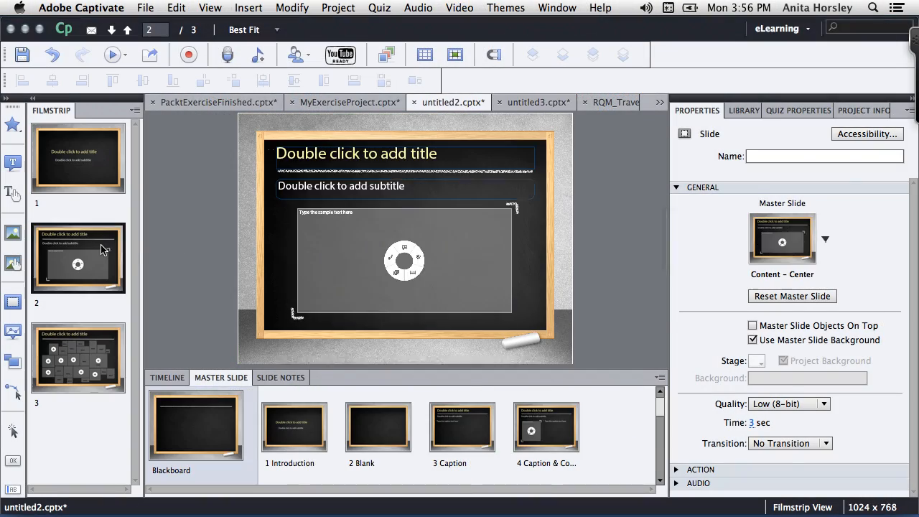
pyautogui.click(248, 9)
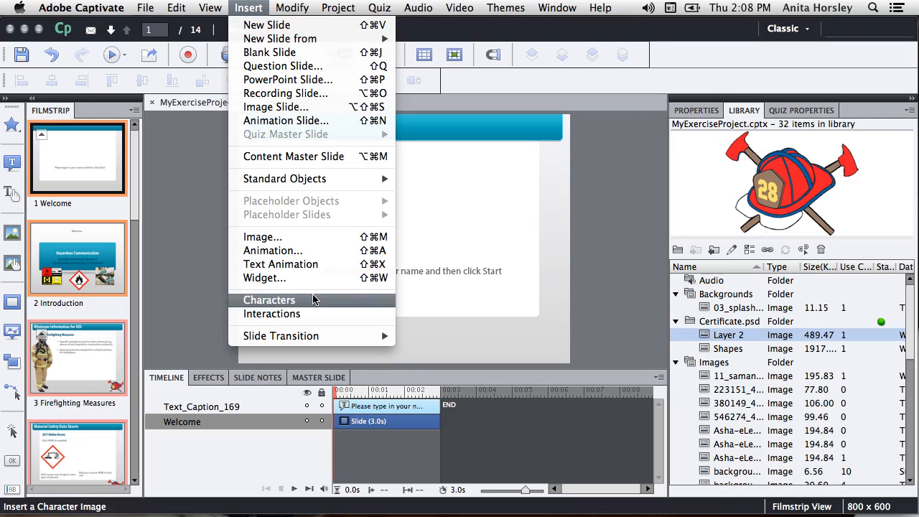
# Step: Bring up the context menu on the Acute Toxicity smart shape to convert it to a rollover shape
pyautogui.click(269, 300)
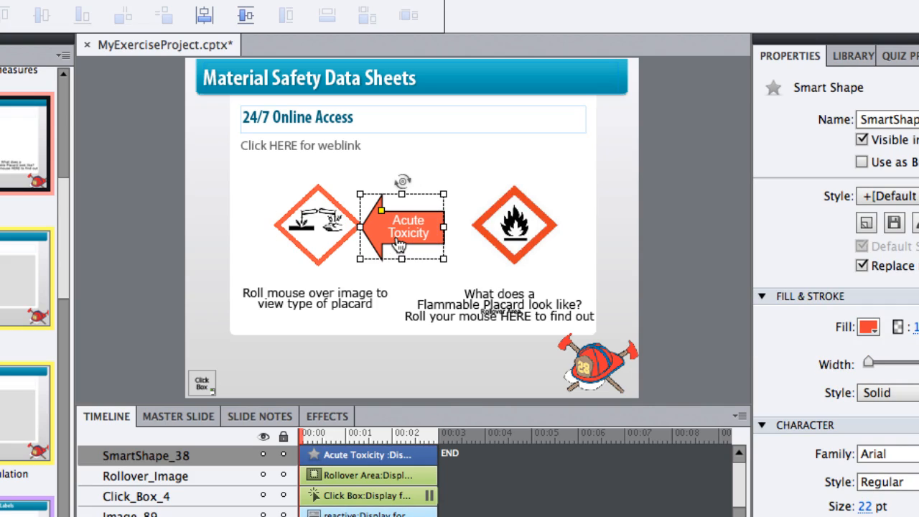
pyautogui.rightClick(402, 230)
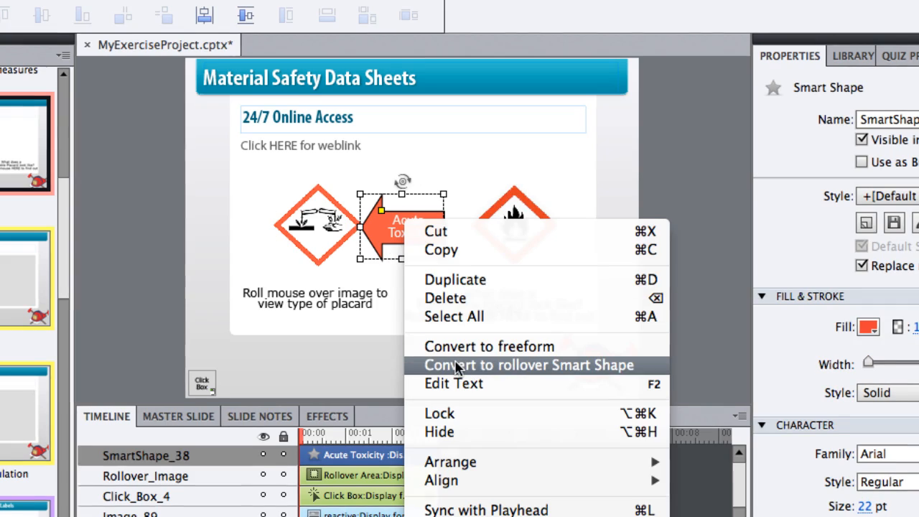